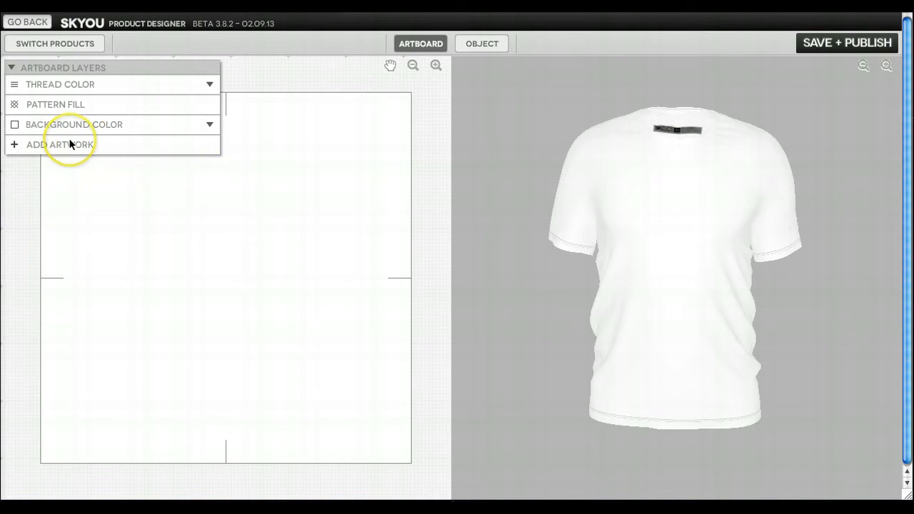
- Show the Artwork library from the Artboard Layers menu via Add Artwork
{"action": "left_click", "coordinate": [60, 144]}
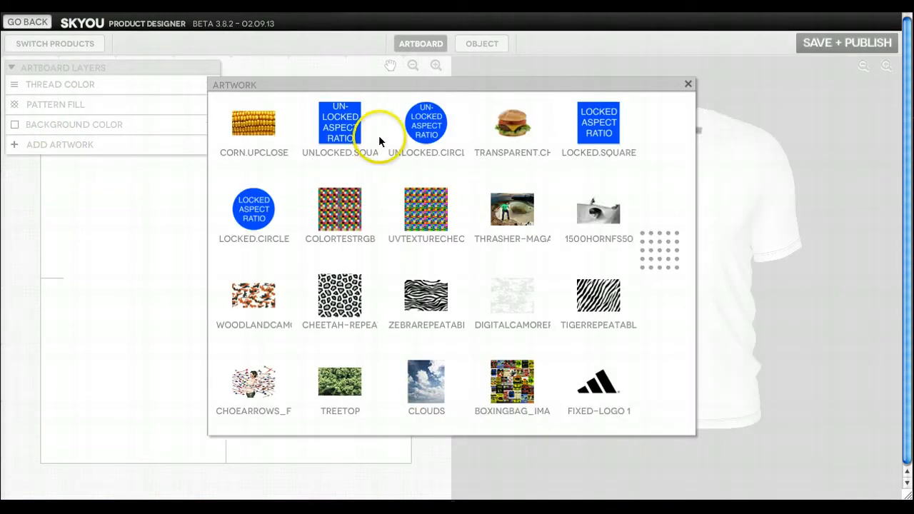
{"action": "mouse_move", "coordinate": [598, 211]}
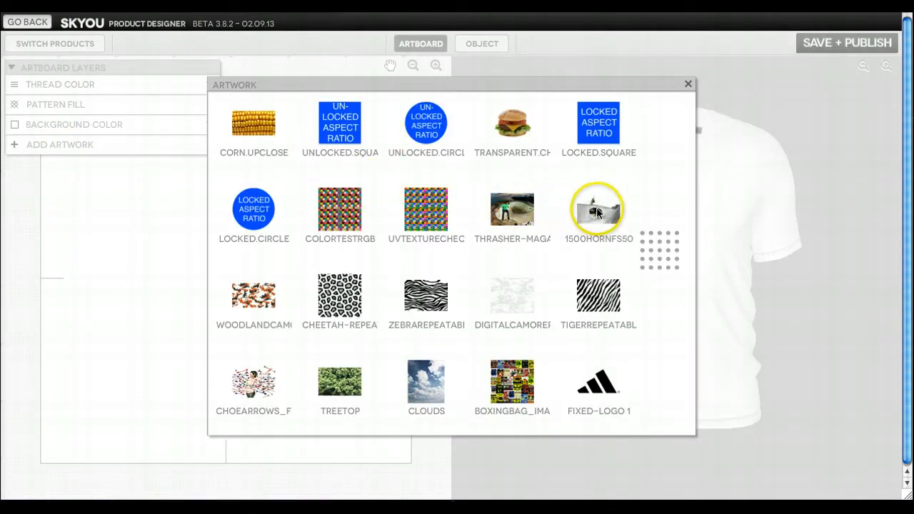
- Add the 1500HORNFS50 skateboarder photo as a layer and position it across the shirt
{"action": "left_click", "coordinate": [599, 208]}
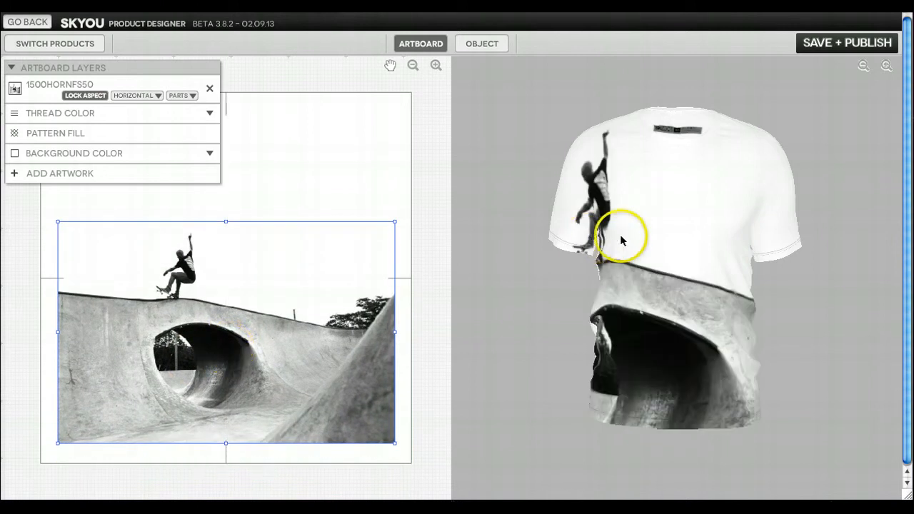
{"action": "left_click_drag", "start_coordinate": [621, 239], "coordinate": [740, 183]}
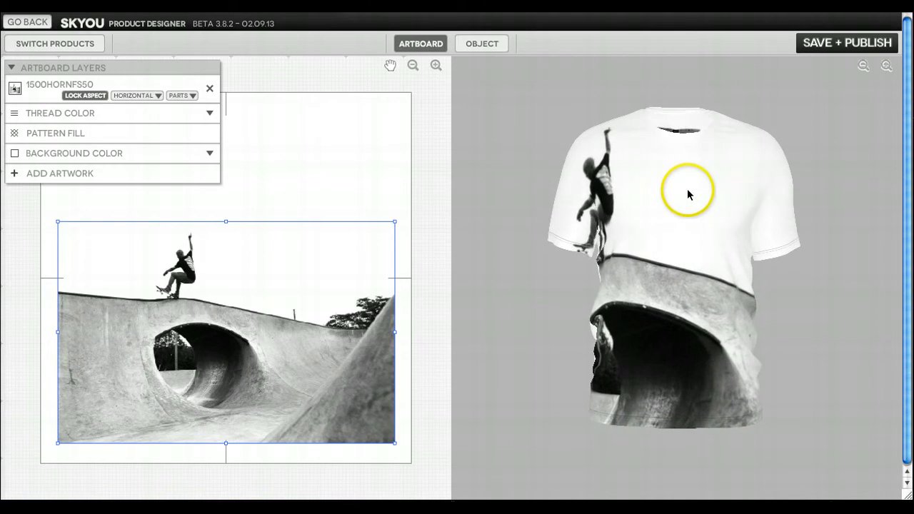
- In the photo layer's PARTS list, clear all parts (NONE) and keep only the front panel
{"action": "left_click", "coordinate": [182, 94]}
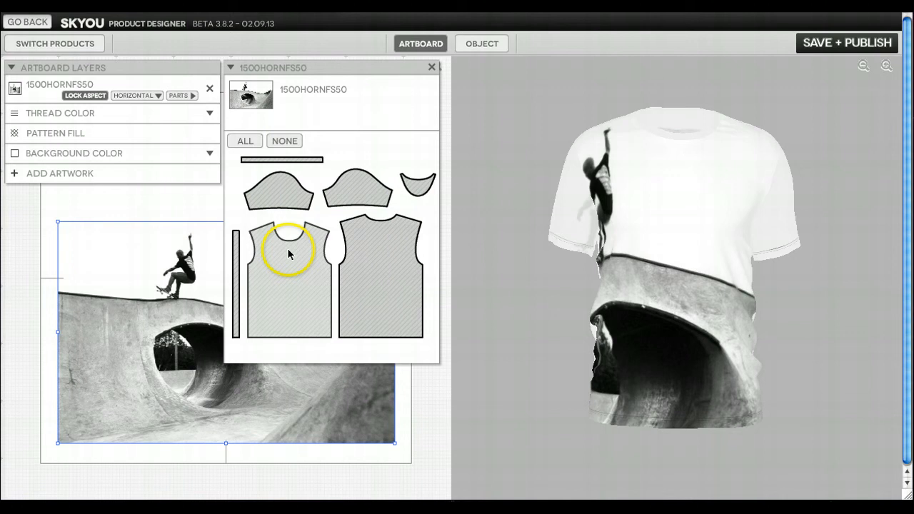
{"action": "left_click", "coordinate": [285, 142]}
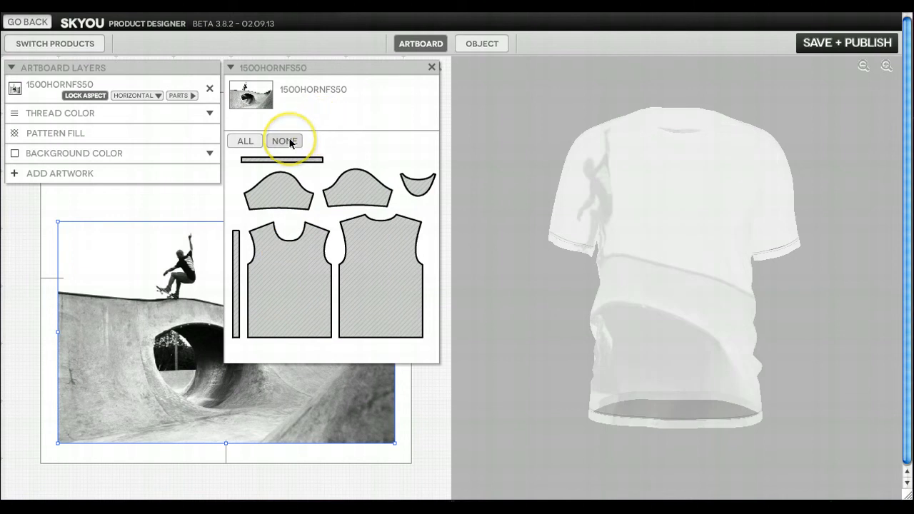
{"action": "left_click", "coordinate": [284, 142]}
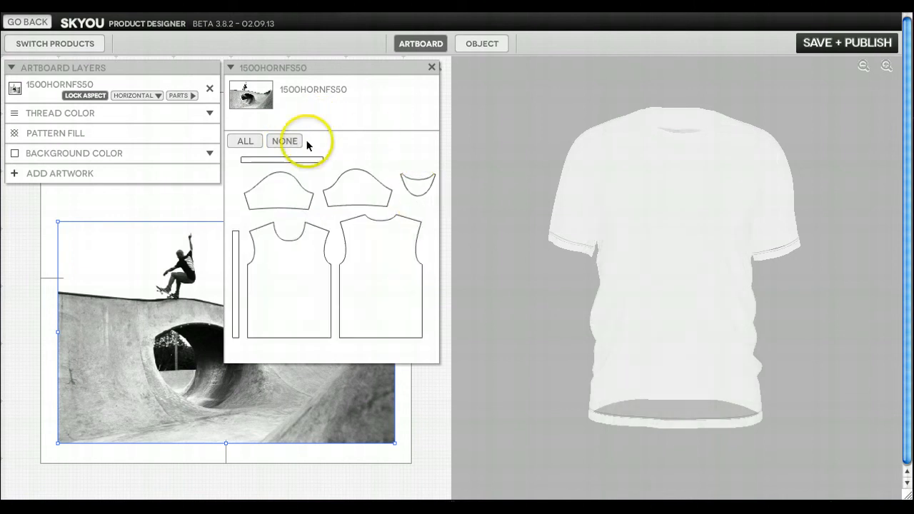
{"action": "left_click", "coordinate": [284, 142]}
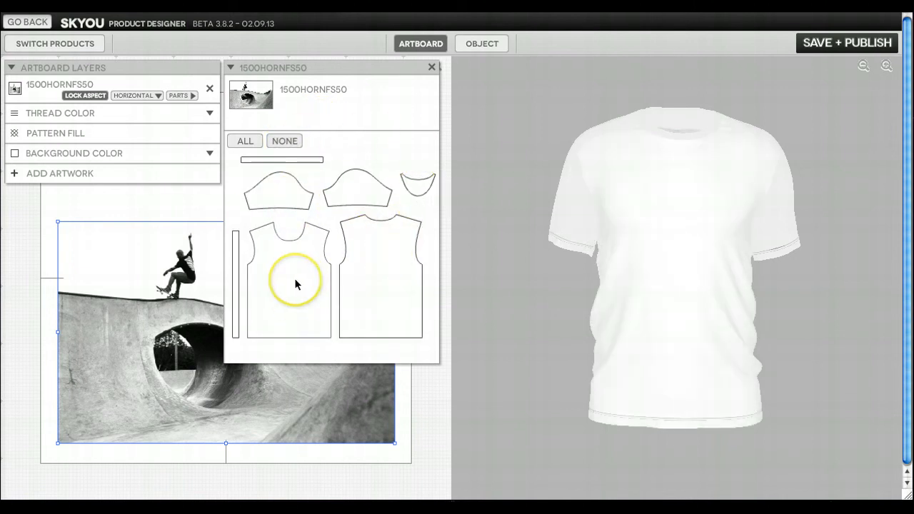
{"action": "left_click", "coordinate": [297, 282]}
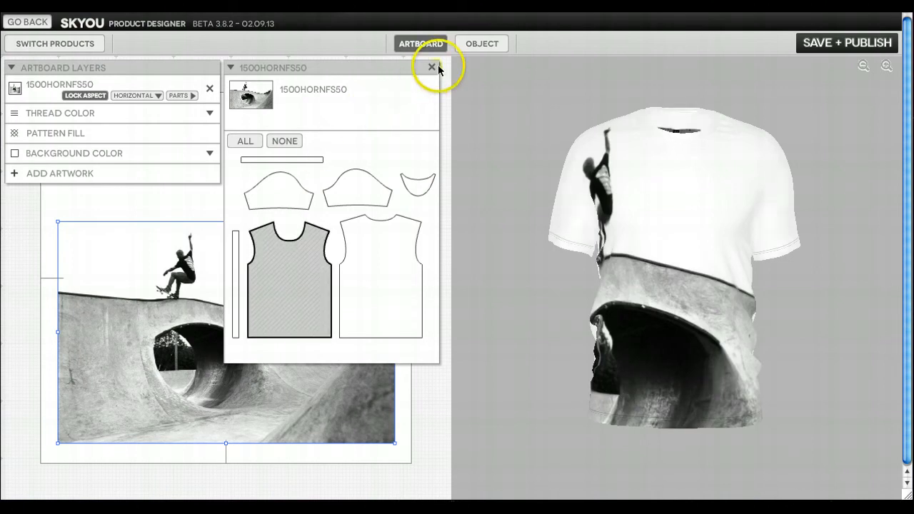
{"action": "left_click", "coordinate": [431, 67]}
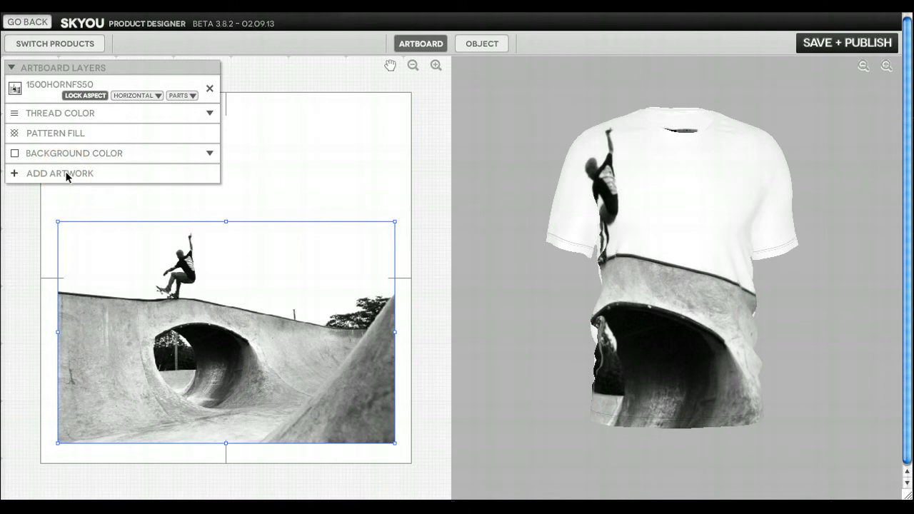
- Add the CLOUDS image as a second layer and scale it to cover the artboard
{"action": "left_click", "coordinate": [60, 173]}
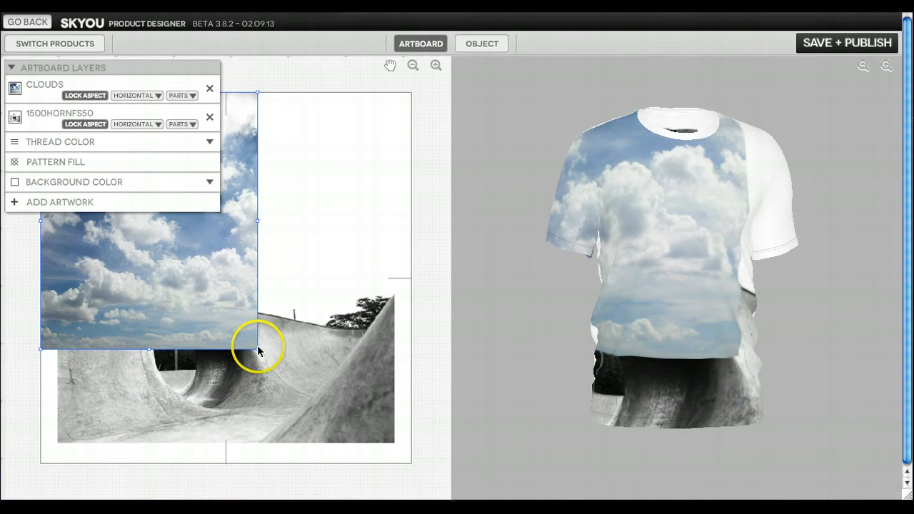
{"action": "left_click_drag", "start_coordinate": [258, 350], "coordinate": [431, 431]}
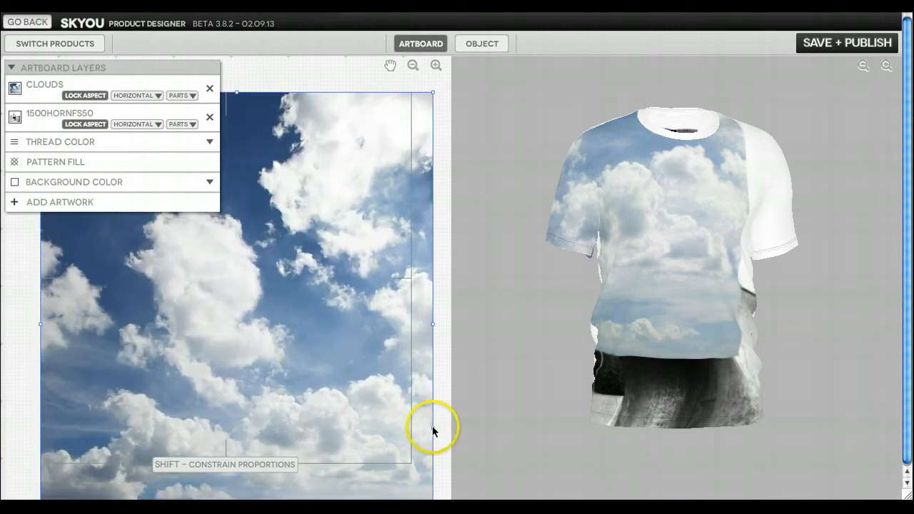
{"action": "left_click", "coordinate": [209, 119]}
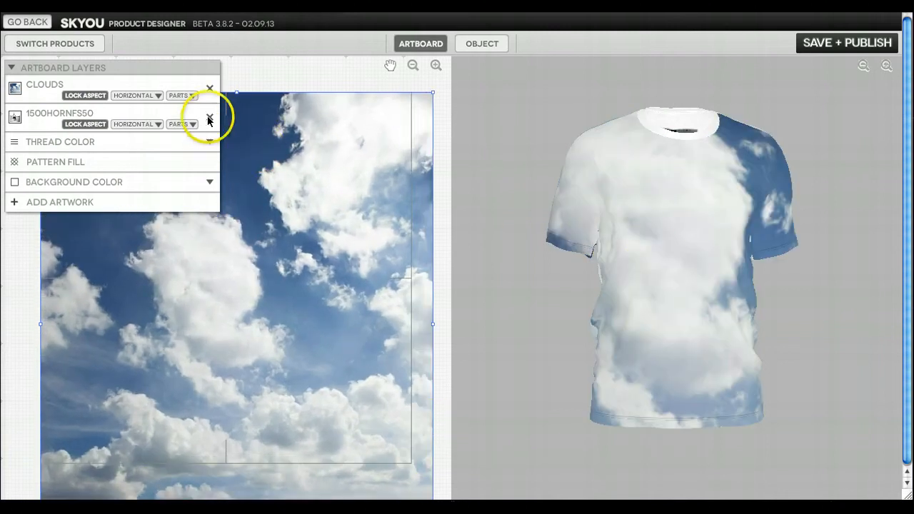
- In the CLOUDS layer's PARTS list, keep only the back panel and one sleeve
{"action": "left_click", "coordinate": [183, 94]}
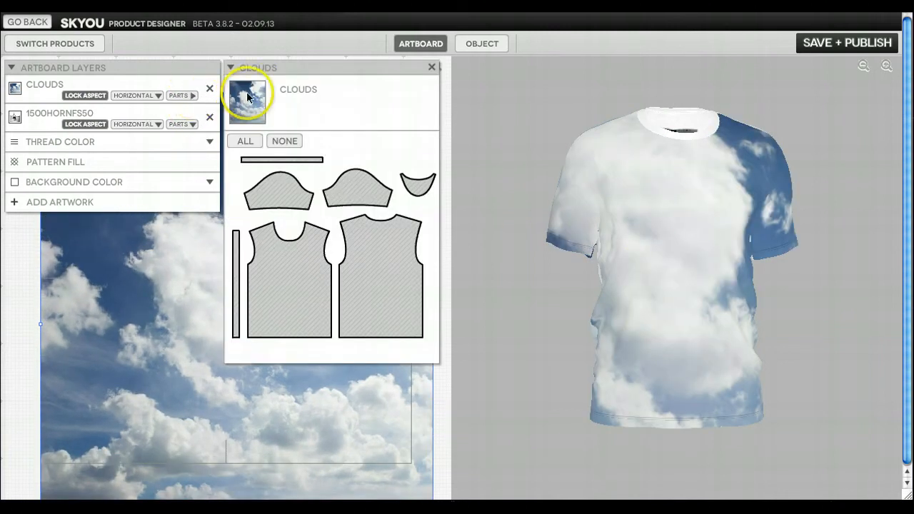
{"action": "left_click", "coordinate": [284, 142]}
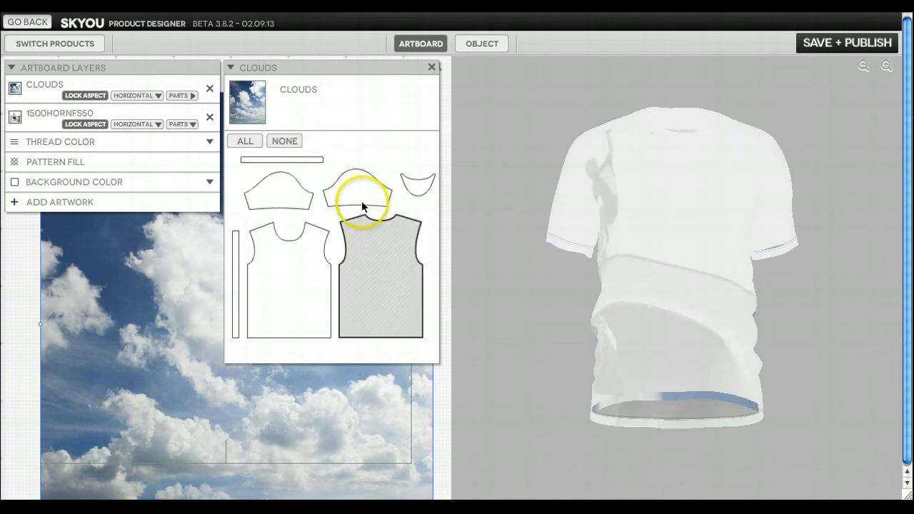
{"action": "left_click", "coordinate": [357, 192]}
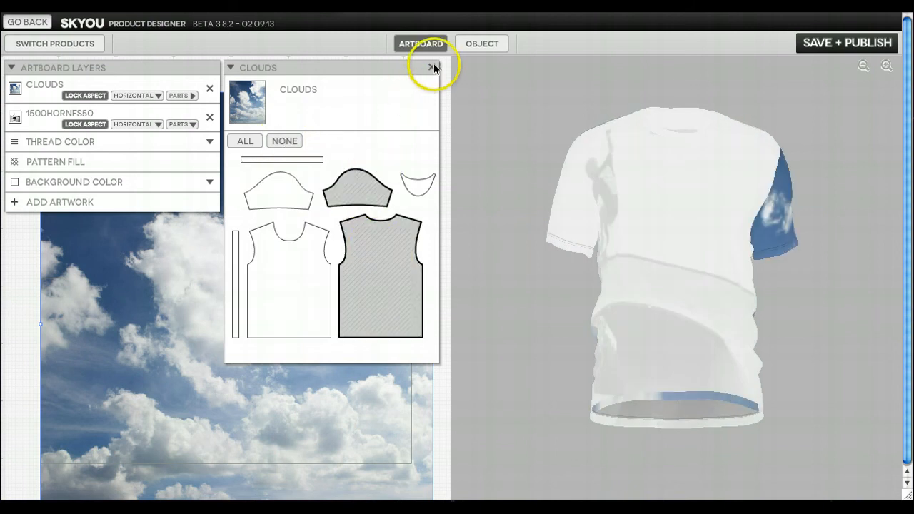